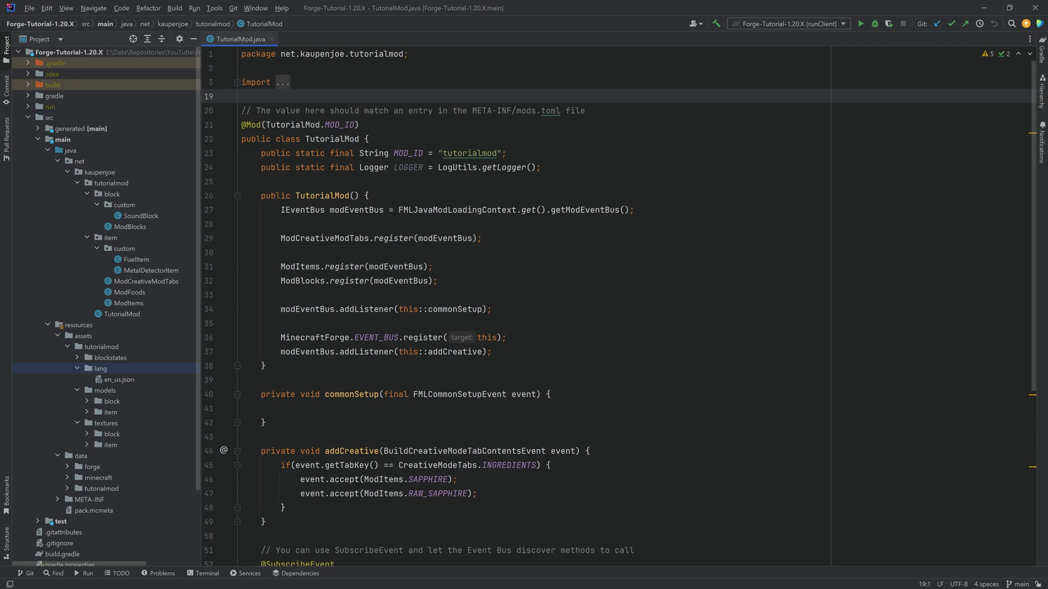
- Open MetalDetectorItem and generate an appendHoverText override after the useOn method
{"action": "left_click", "coordinate": [151, 271]}
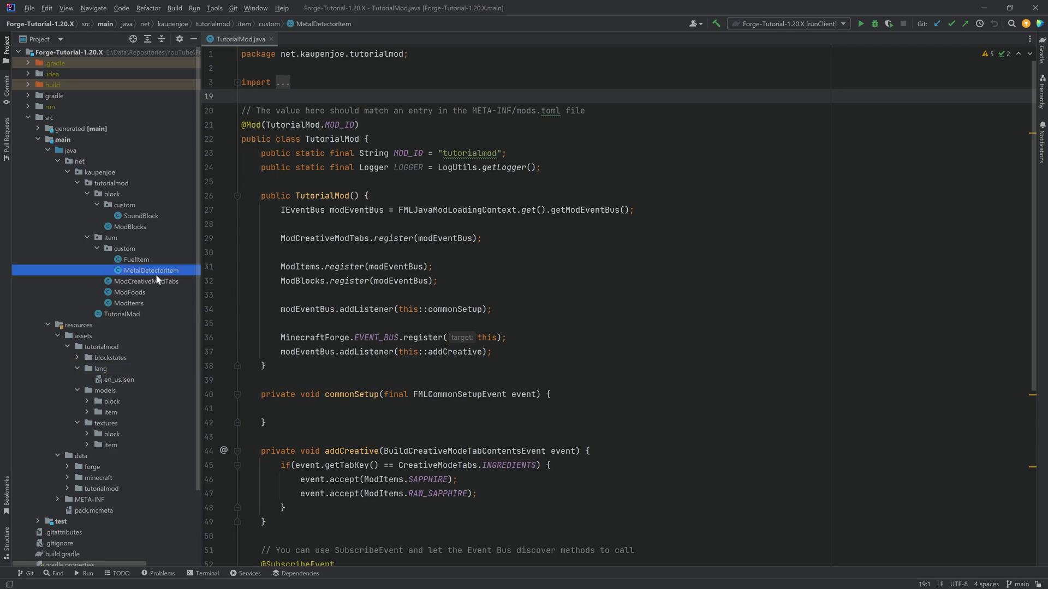
{"action": "double_click", "coordinate": [151, 271]}
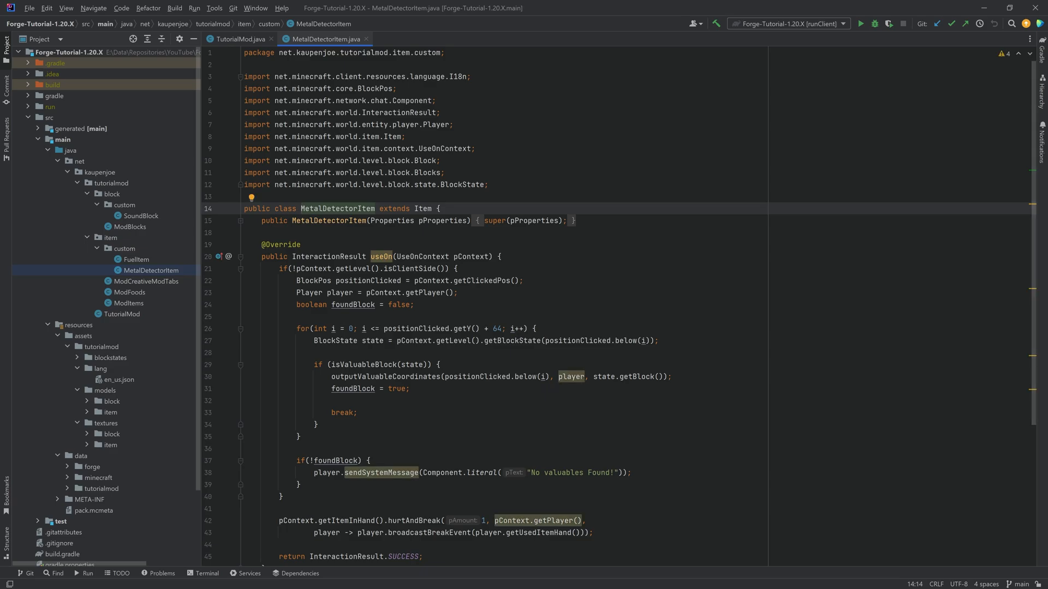
{"action": "scroll", "scroll_direction": "down", "scroll_amount": 3}
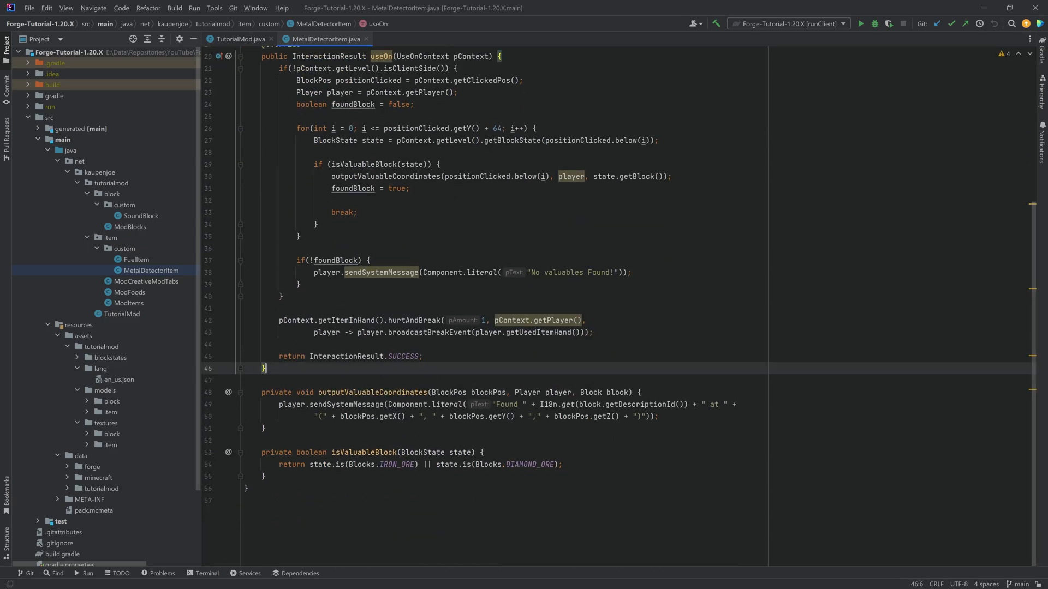
{"action": "type", "text": "append"}
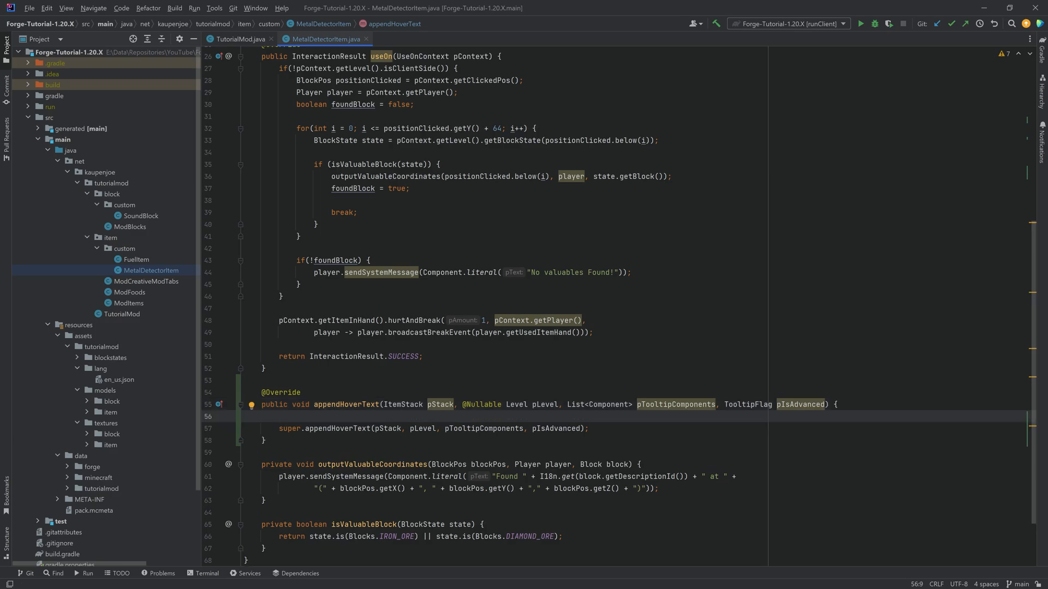
- Add a translatable tooltip keyed 'tooltip.tutorialmod.metal_detector.tooltip', then select the key string
{"action": "type", "text": "p"}
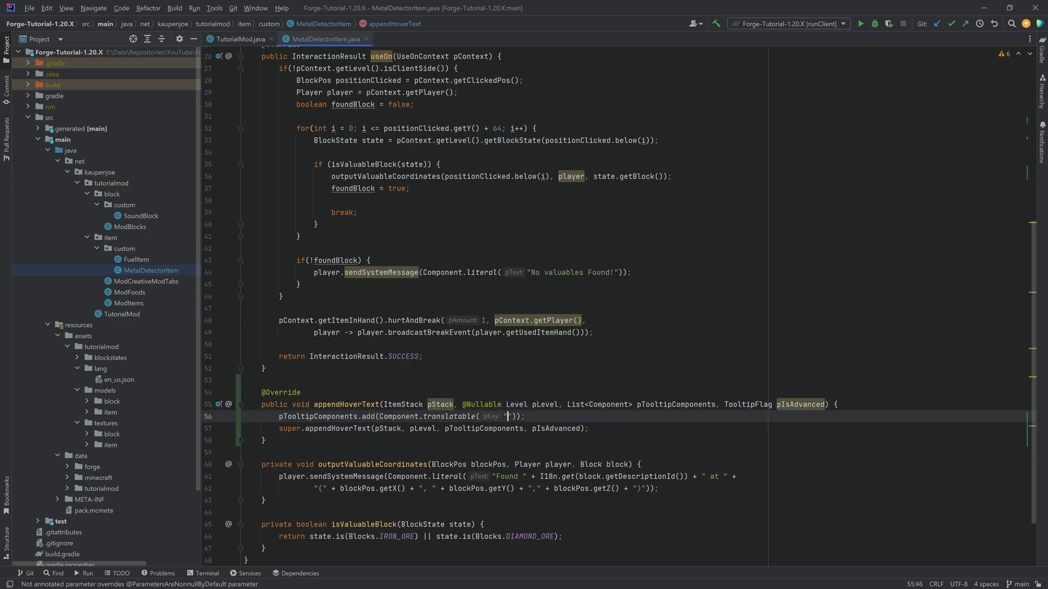
{"action": "type", "text": "tooltip.tutoria"}
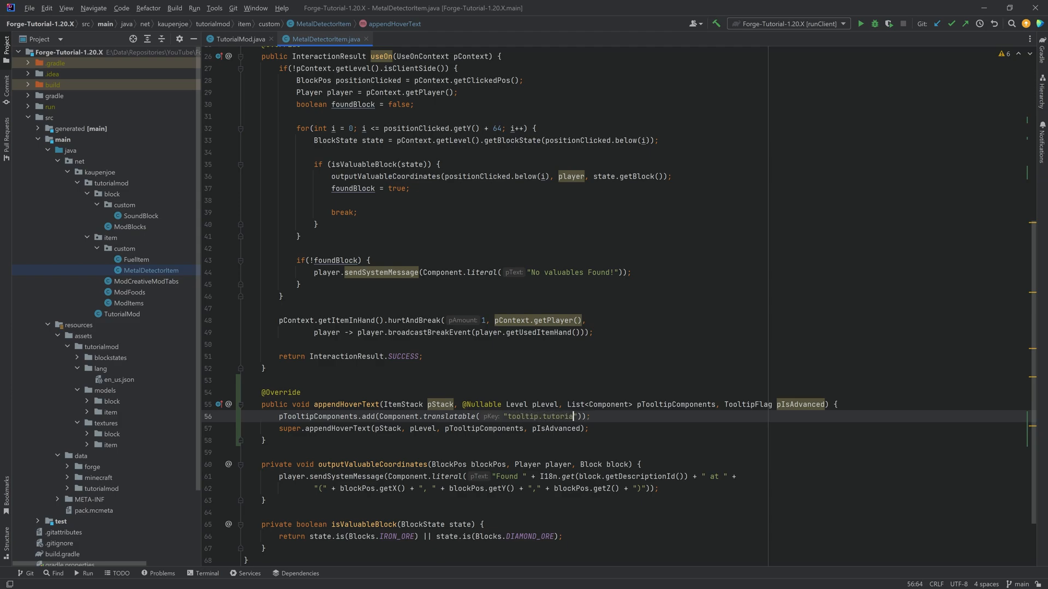
{"action": "type", "text": "mod.metal_"}
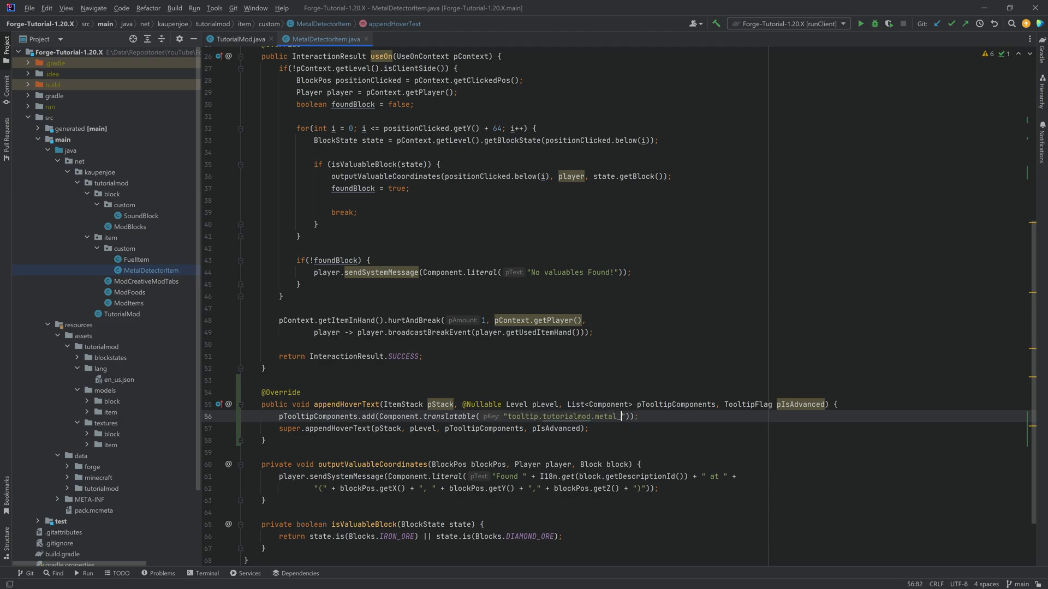
{"action": "type", "text": "detector"}
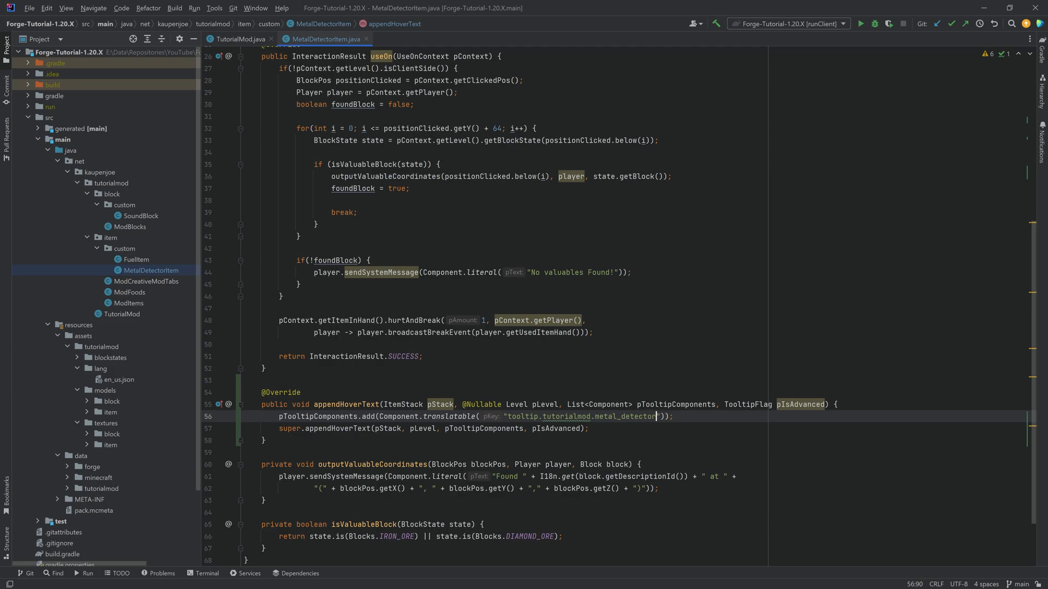
{"action": "type", "text": ".tooltip"}
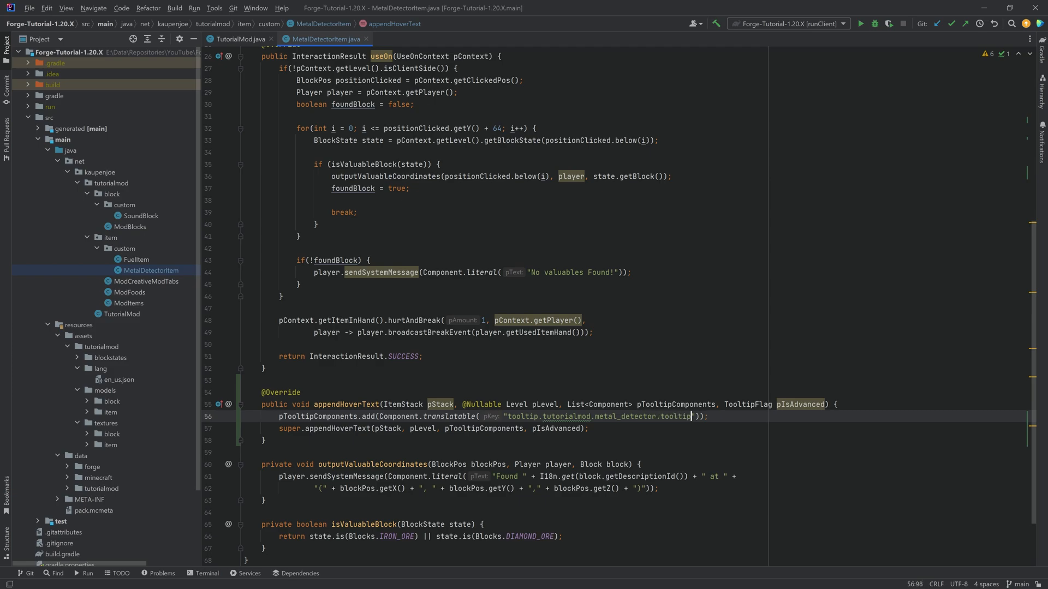
{"action": "double_click", "coordinate": [602, 416]}
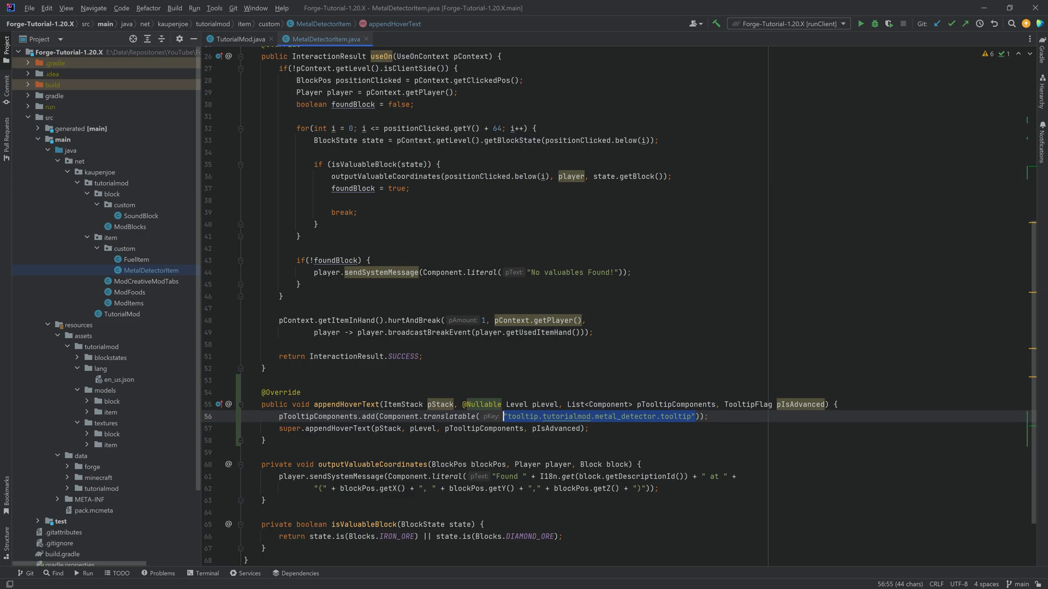
- Map the metal detector tooltip key to 'Finds valuables underground!' in en_us.json
{"action": "left_click", "coordinate": [119, 379]}
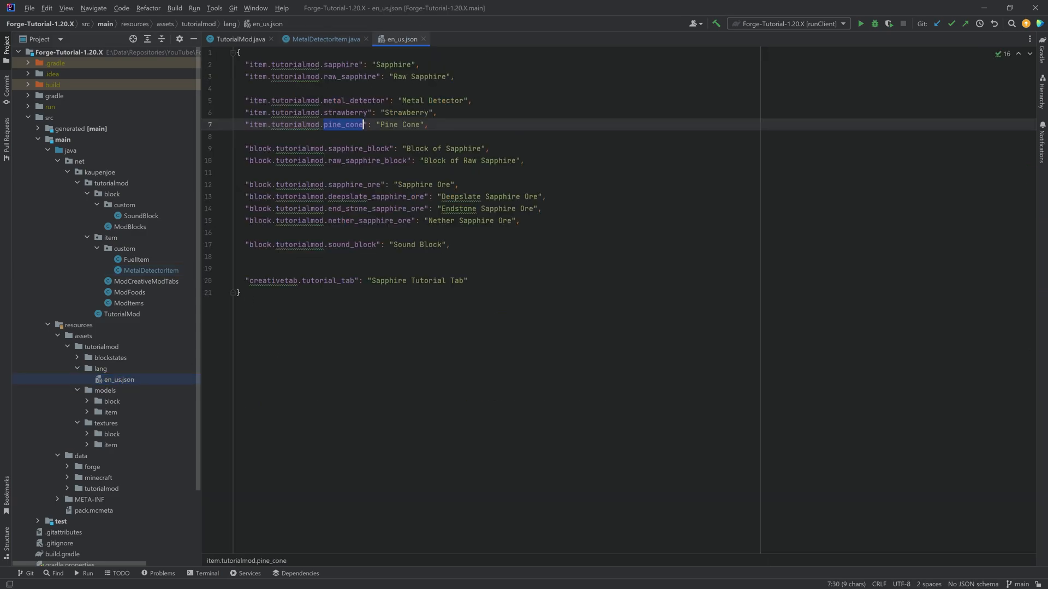
{"action": "type", "text": "\"tooltip.tutorialmod.metal_detector.tooltip\": \"Find\","}
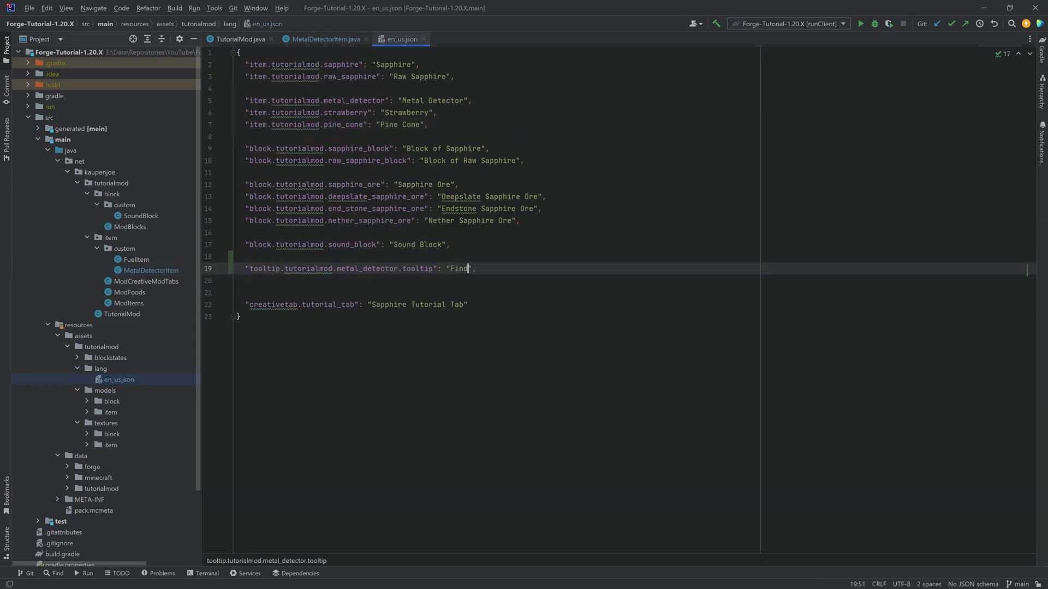
{"action": "type", "text": "s value"}
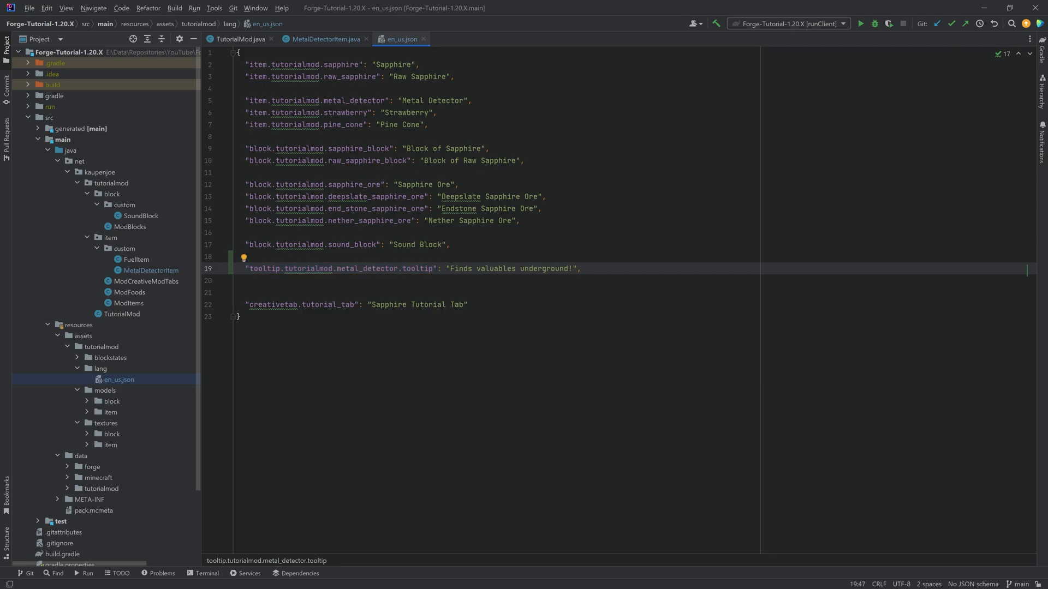
{"action": "left_click", "coordinate": [324, 38]}
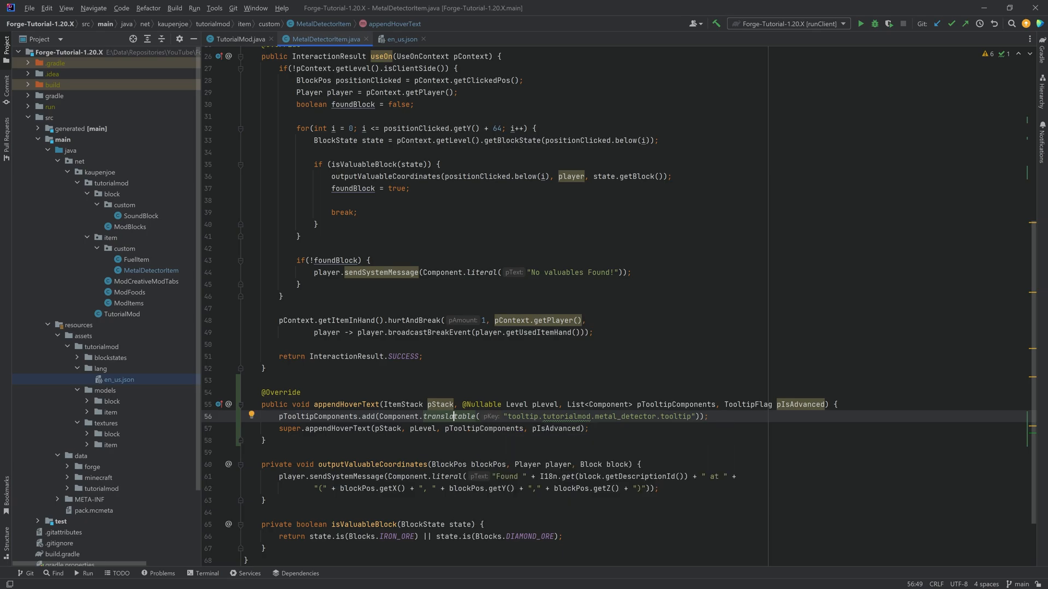
- Override appendHoverText in SoundBlock with the literal tooltip 'Makes sweet sounds when right-clicked!'
{"action": "left_click", "coordinate": [140, 216]}
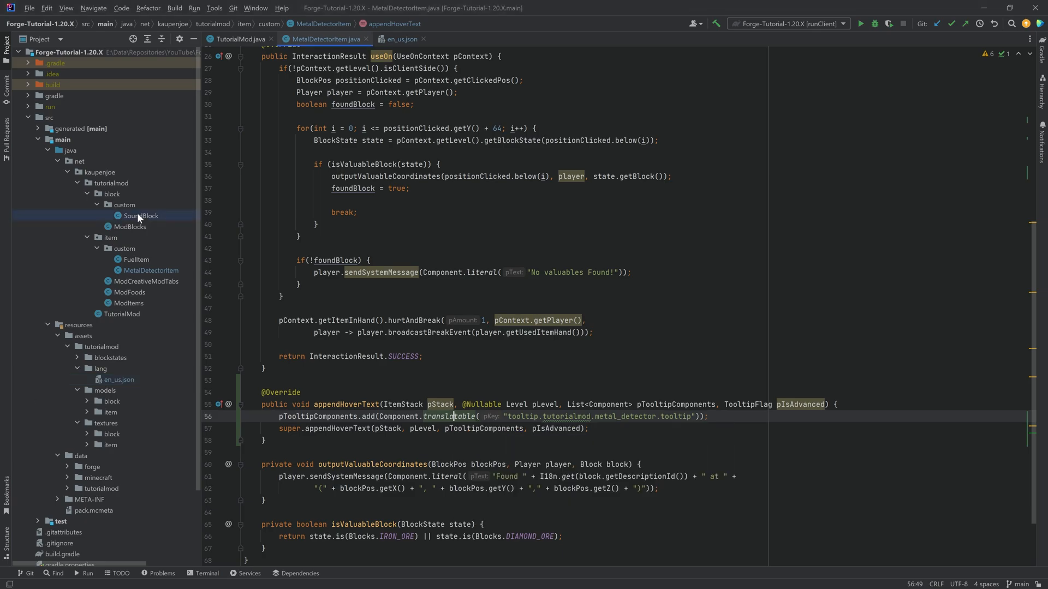
{"action": "left_click", "coordinate": [140, 215]}
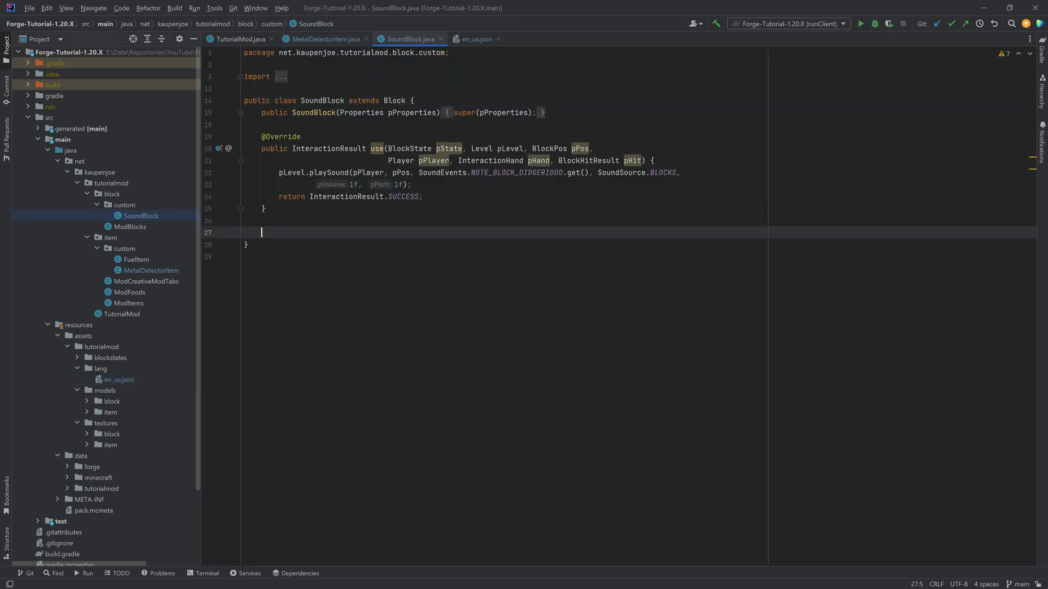
{"action": "type", "text": "appen"}
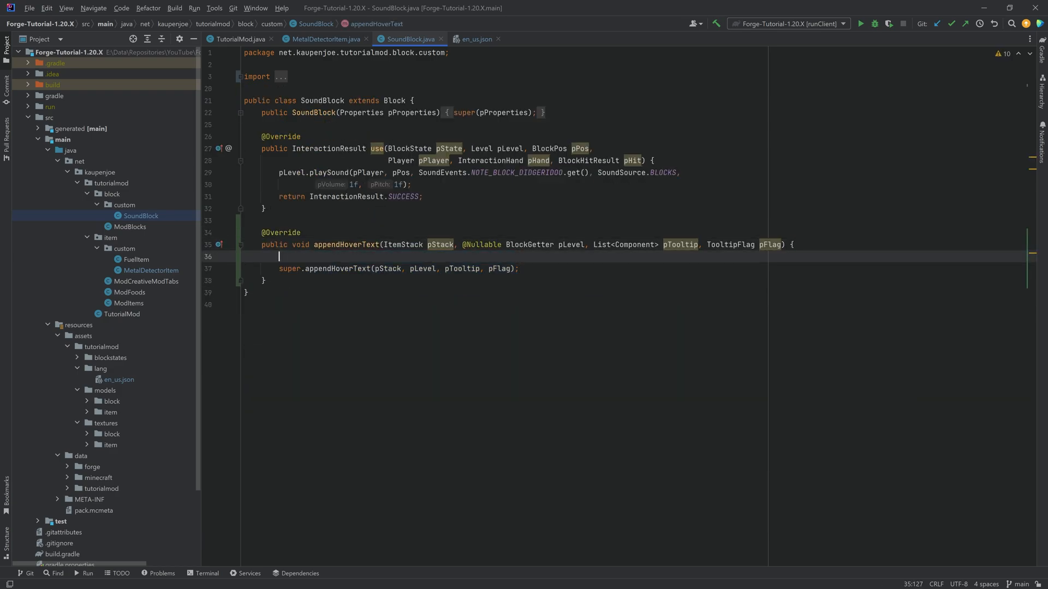
{"action": "type", "text": "pTooltip."}
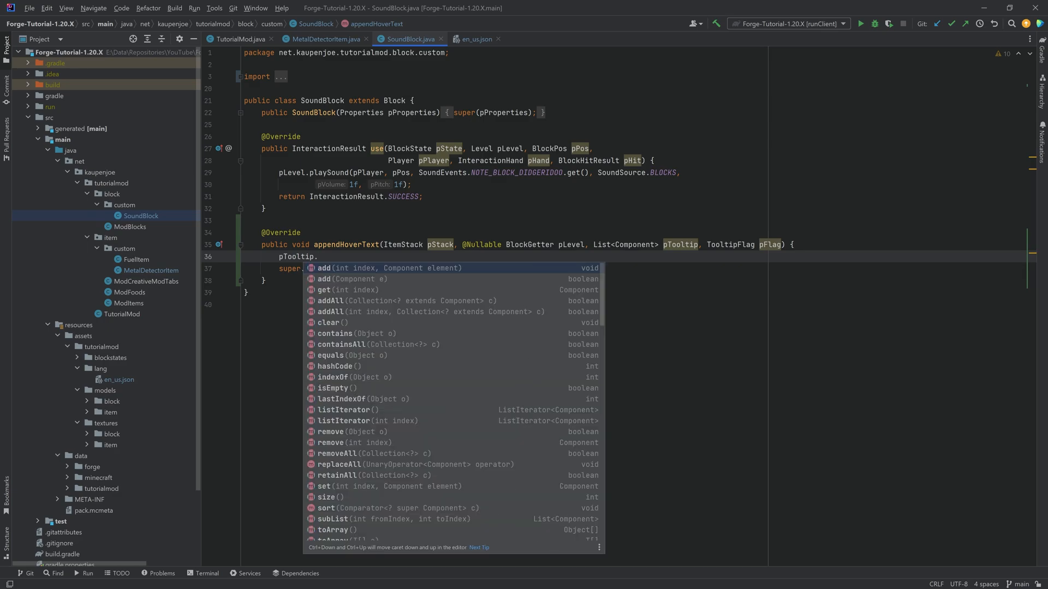
{"action": "type", "text": "add(Component.literal(\"\"));"}
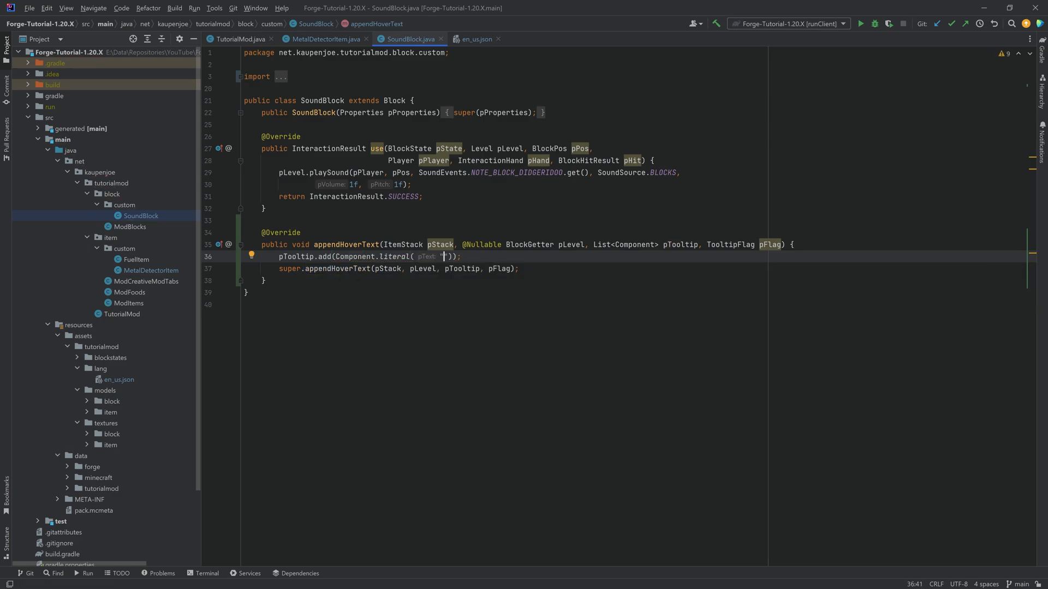
{"action": "type", "text": "Makes sweet sounds when right-clicked!"}
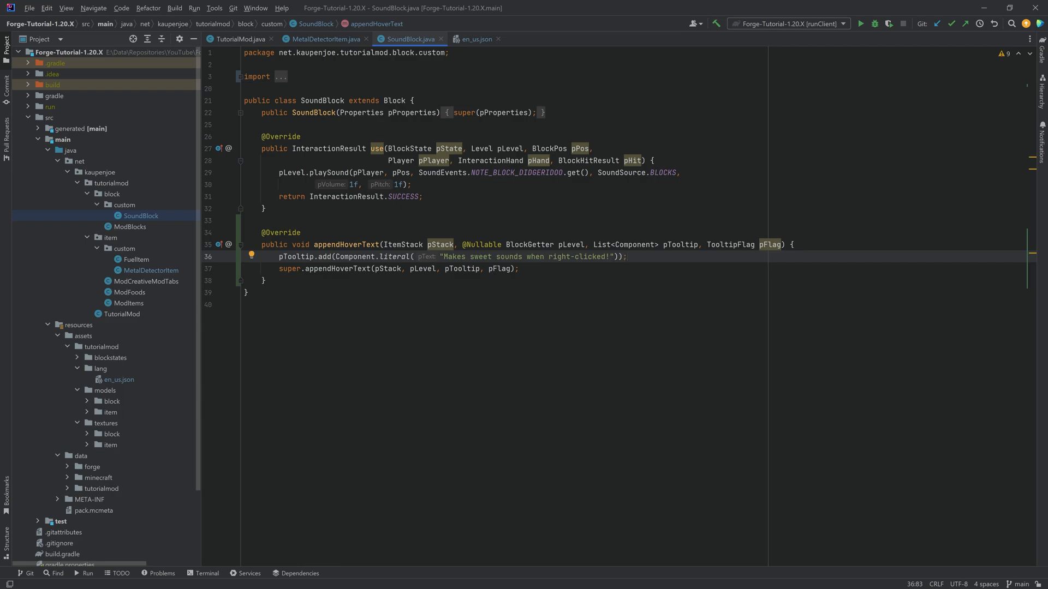
{"action": "left_click", "coordinate": [324, 39]}
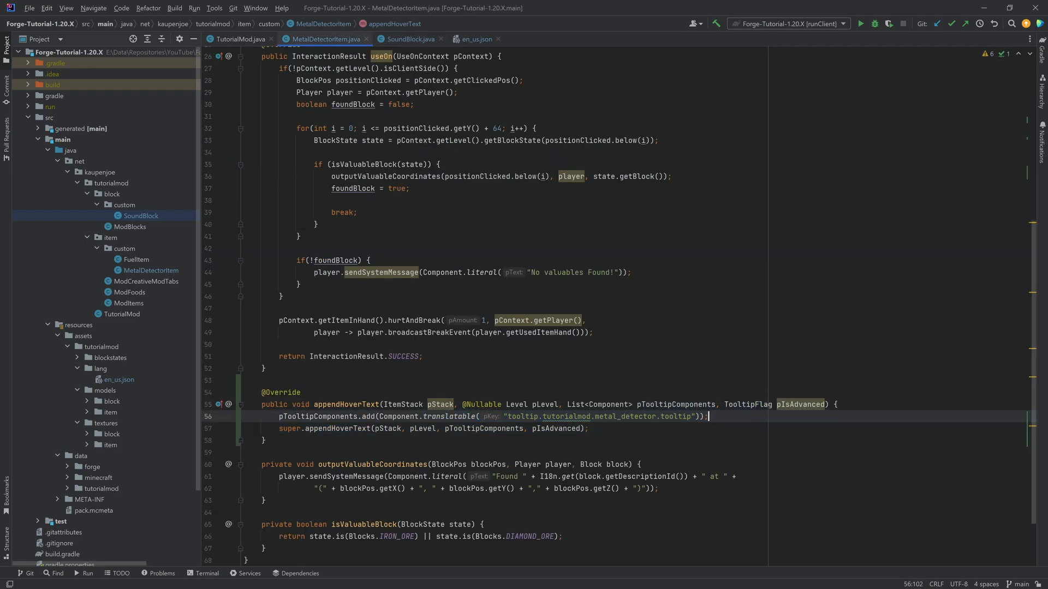
{"action": "left_click", "coordinate": [408, 39]}
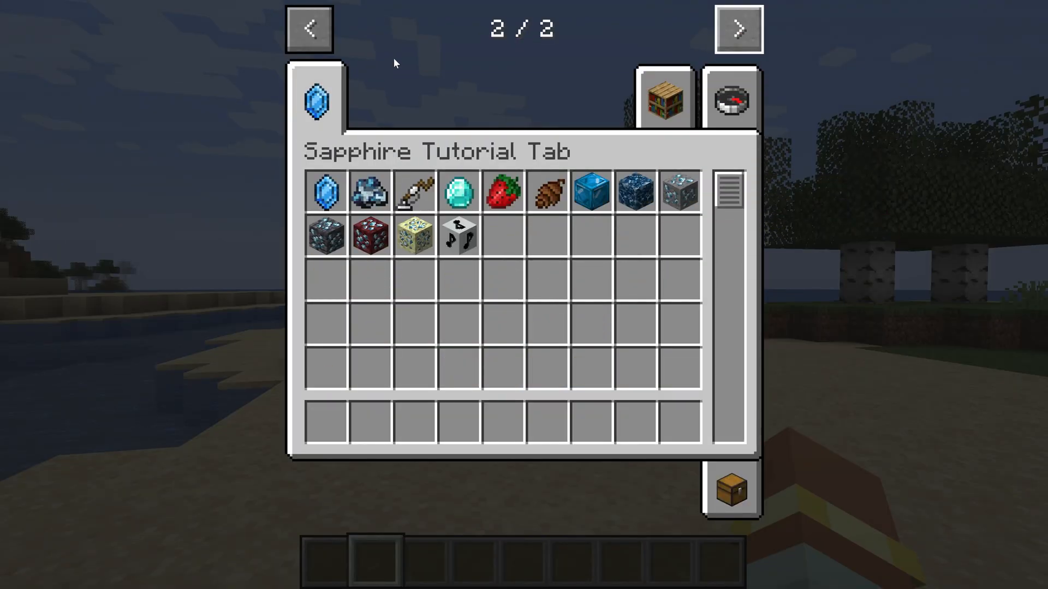
{"action": "mouse_move", "coordinate": [413, 192]}
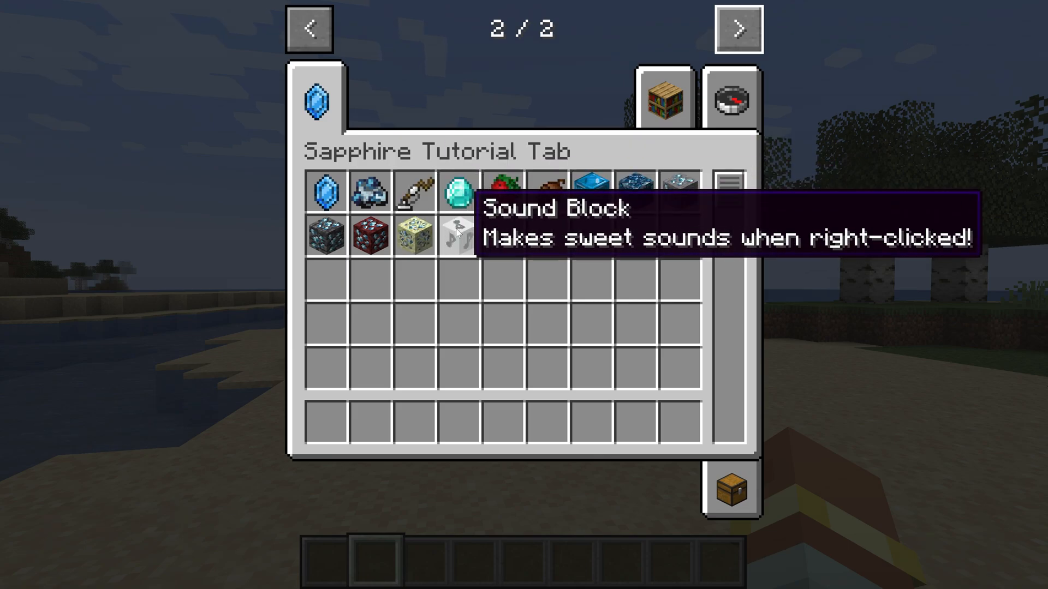
{"action": "mouse_move", "coordinate": [415, 185]}
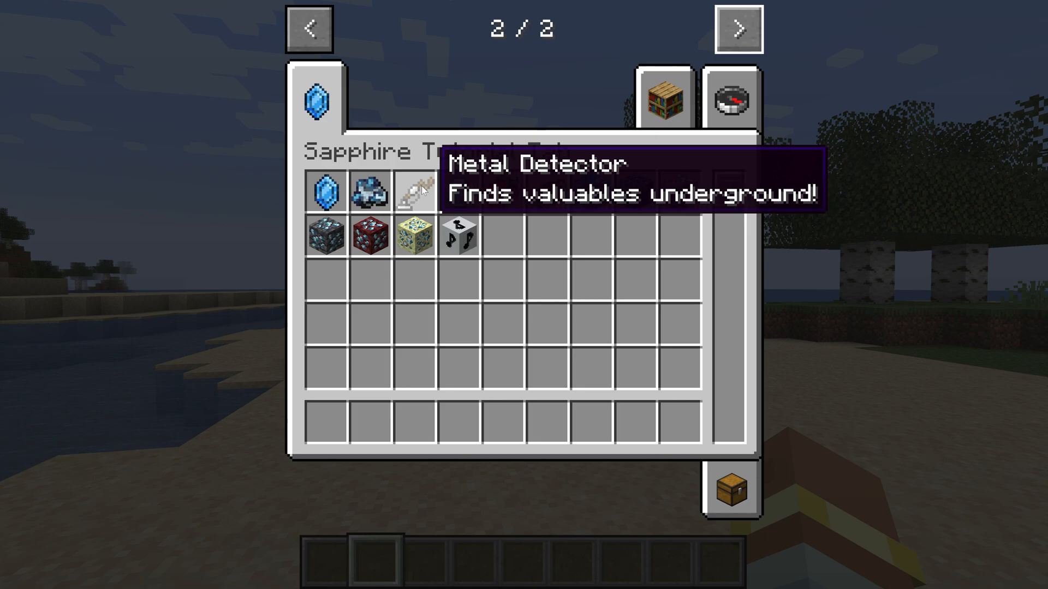